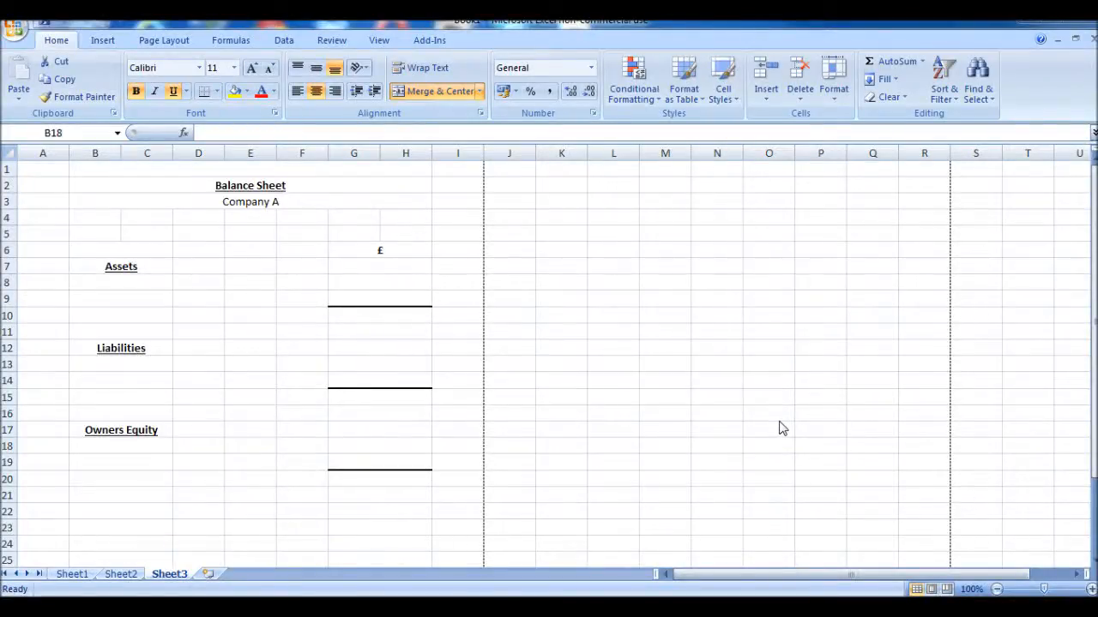
mouse_move(528, 305)
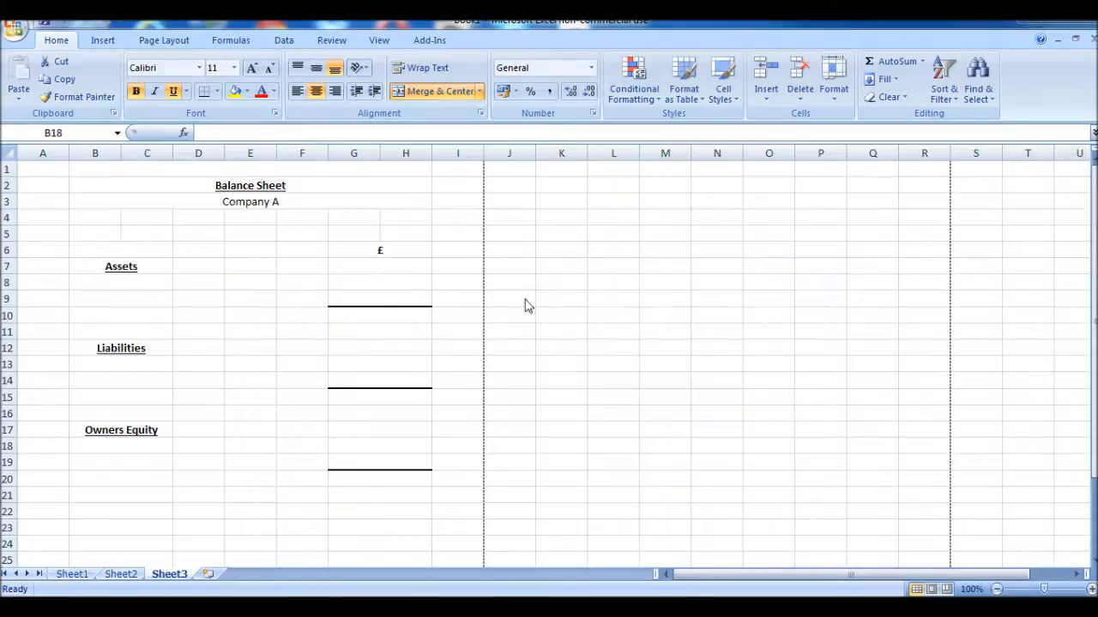
mouse_move(369, 288)
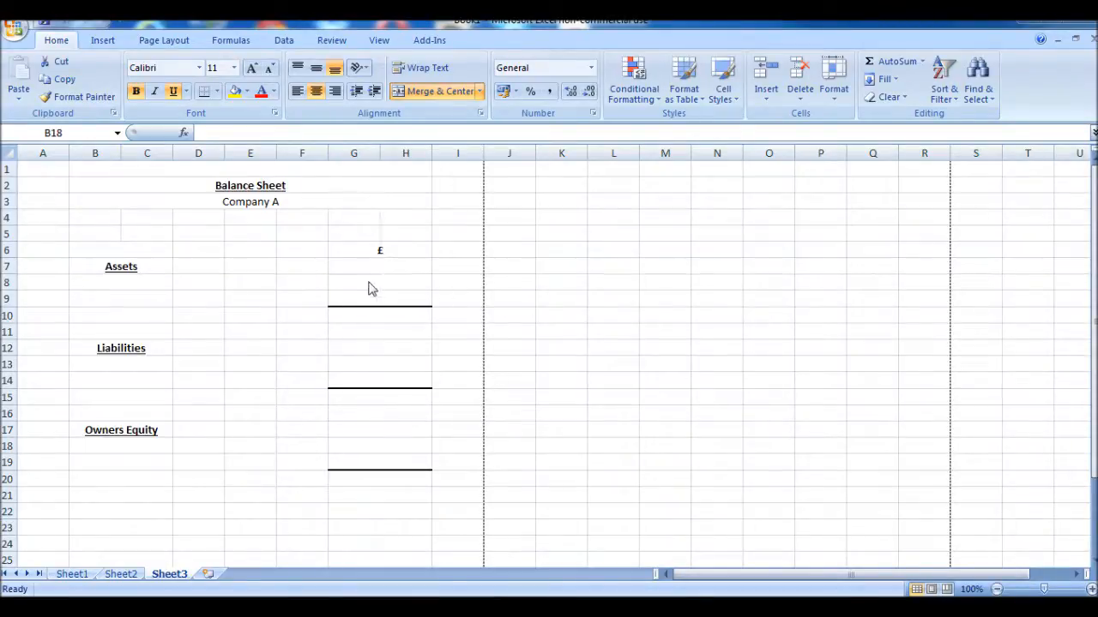
- Show the Profit & Loss sheet (sales 2000, gross profit 1500, net profit 950) from its top
left_click(120, 446)
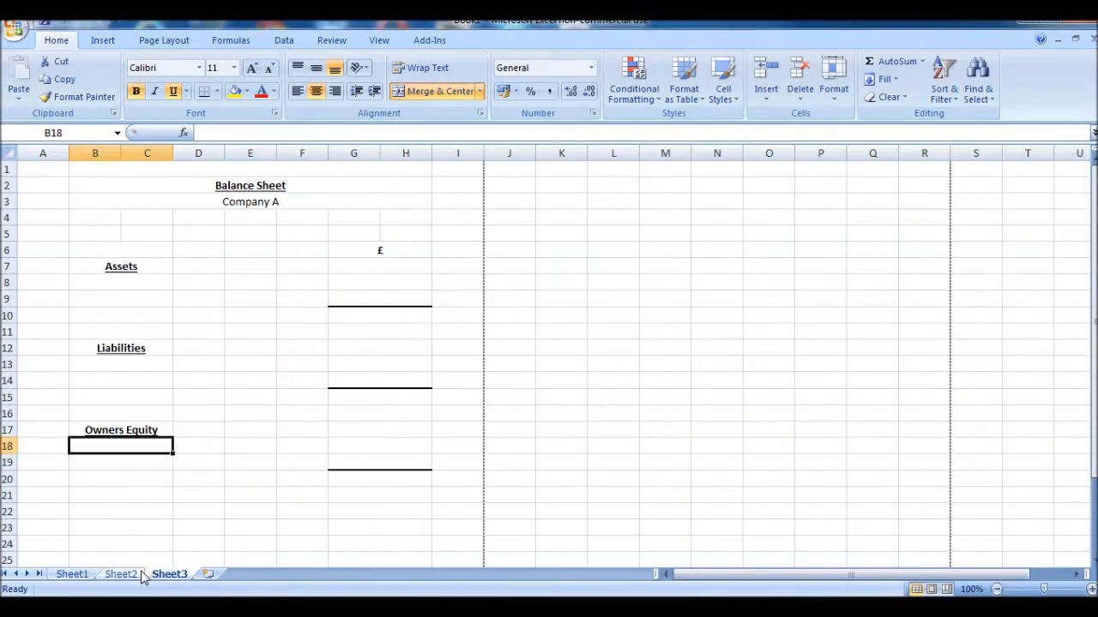
left_click(120, 573)
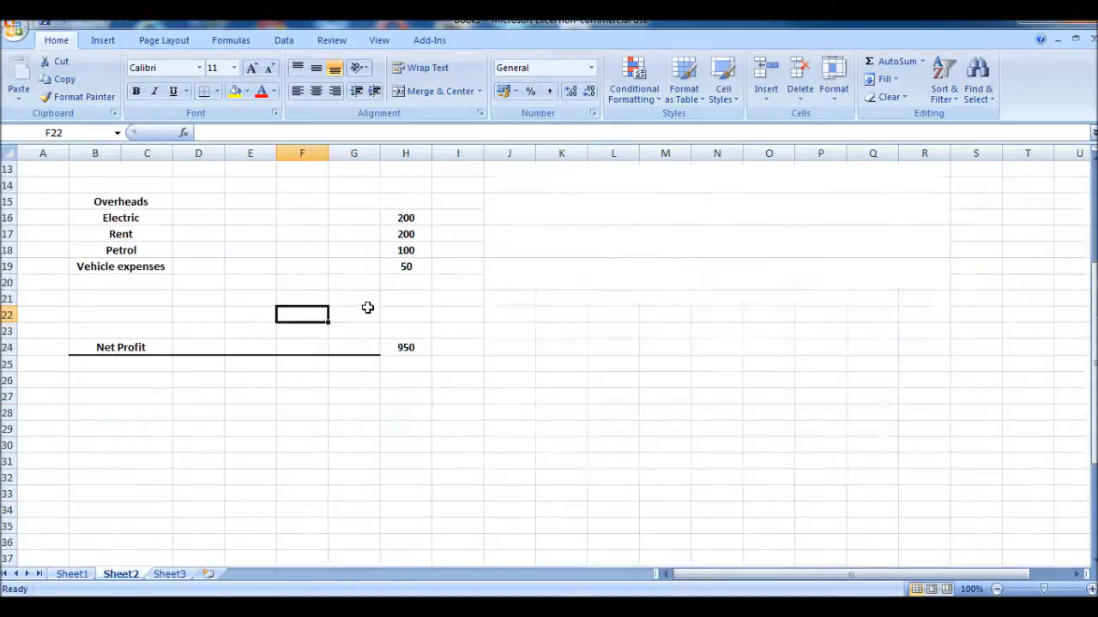
scroll("up", 3)
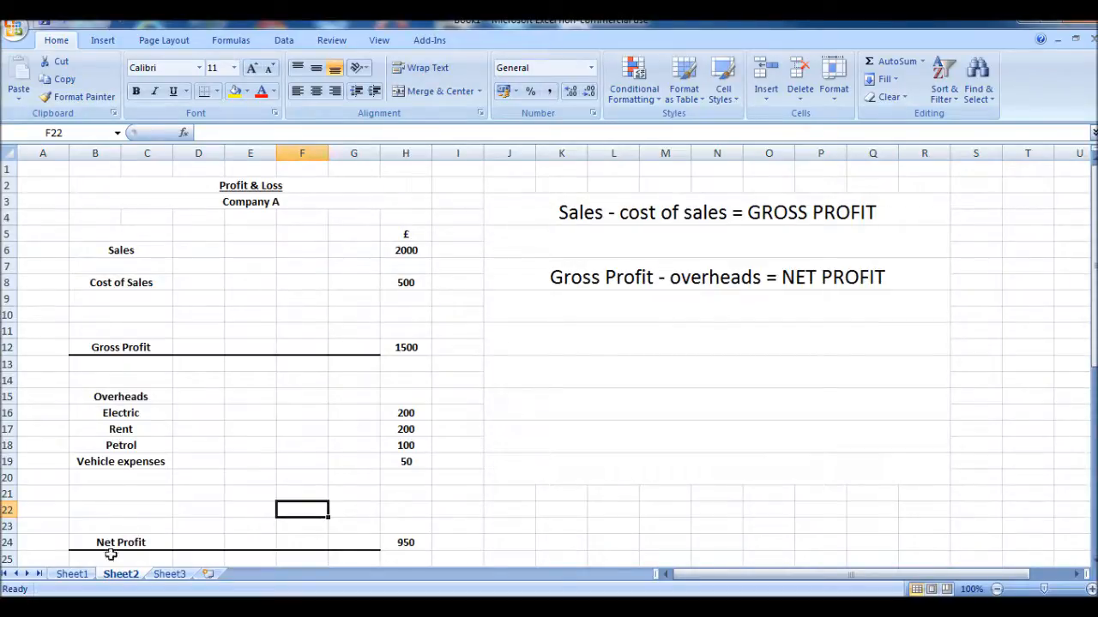
mouse_move(185, 470)
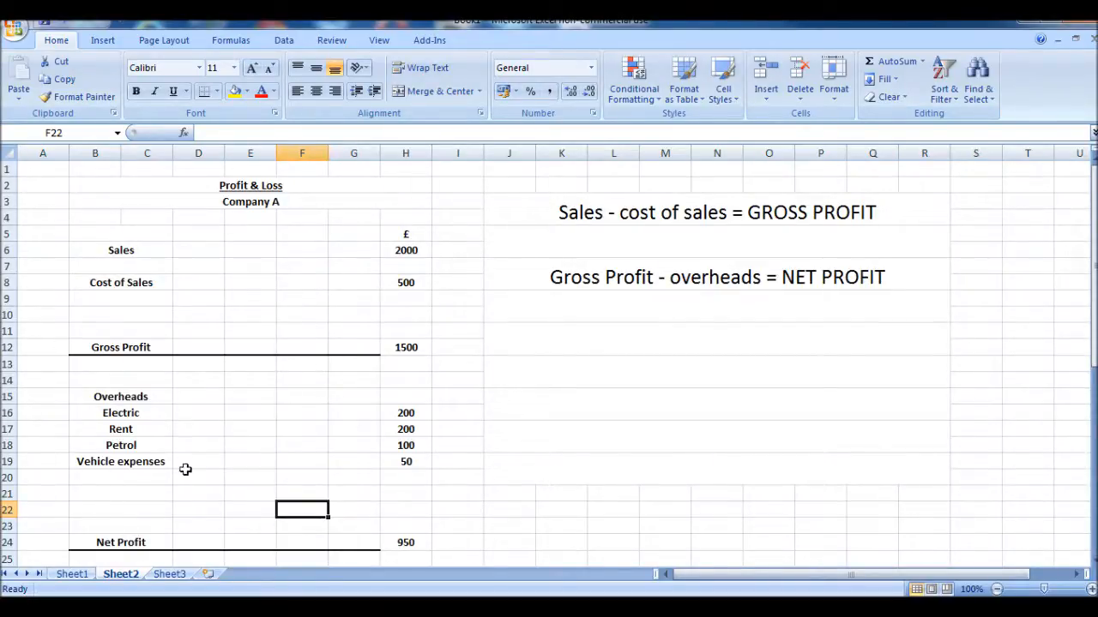
mouse_move(192, 462)
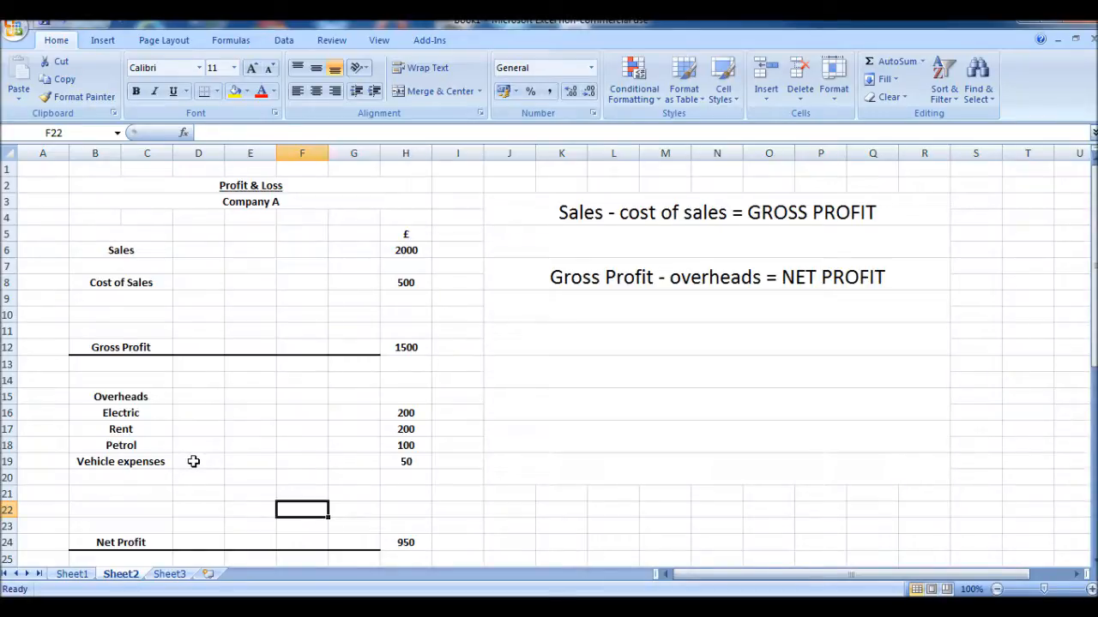
mouse_move(422, 521)
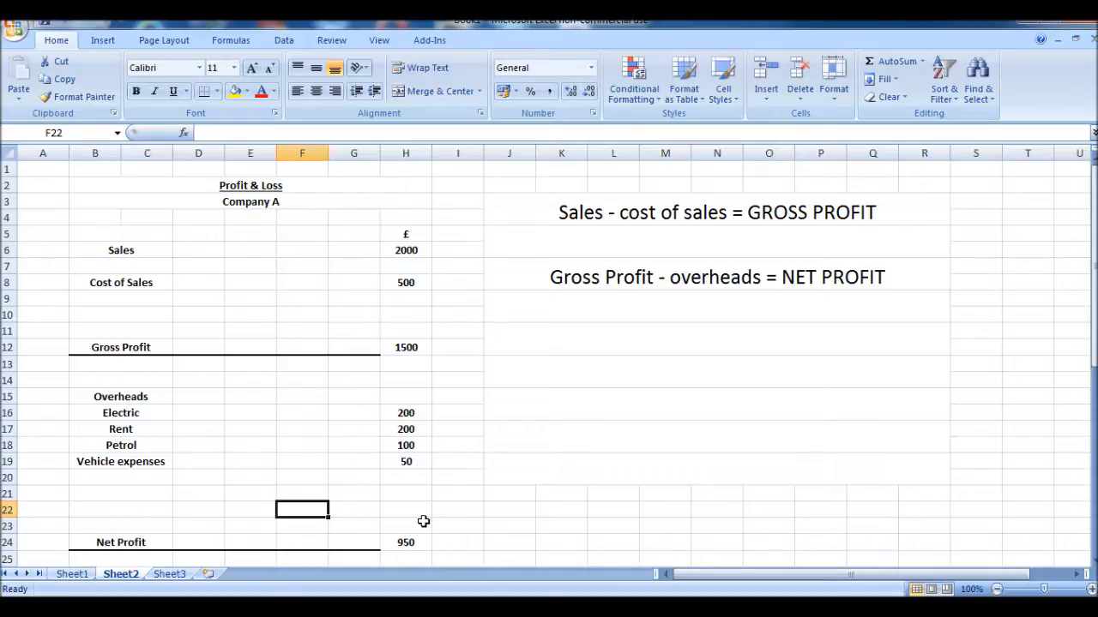
- Switch back to the balance sheet and select the first entry row under Assets
left_click(168, 573)
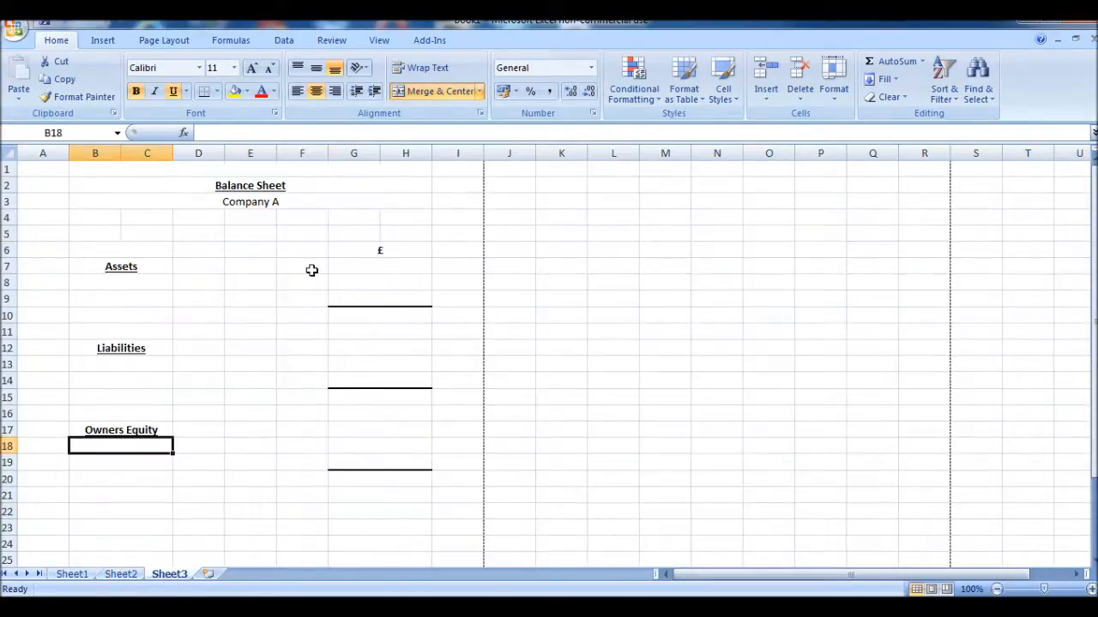
mouse_move(135, 364)
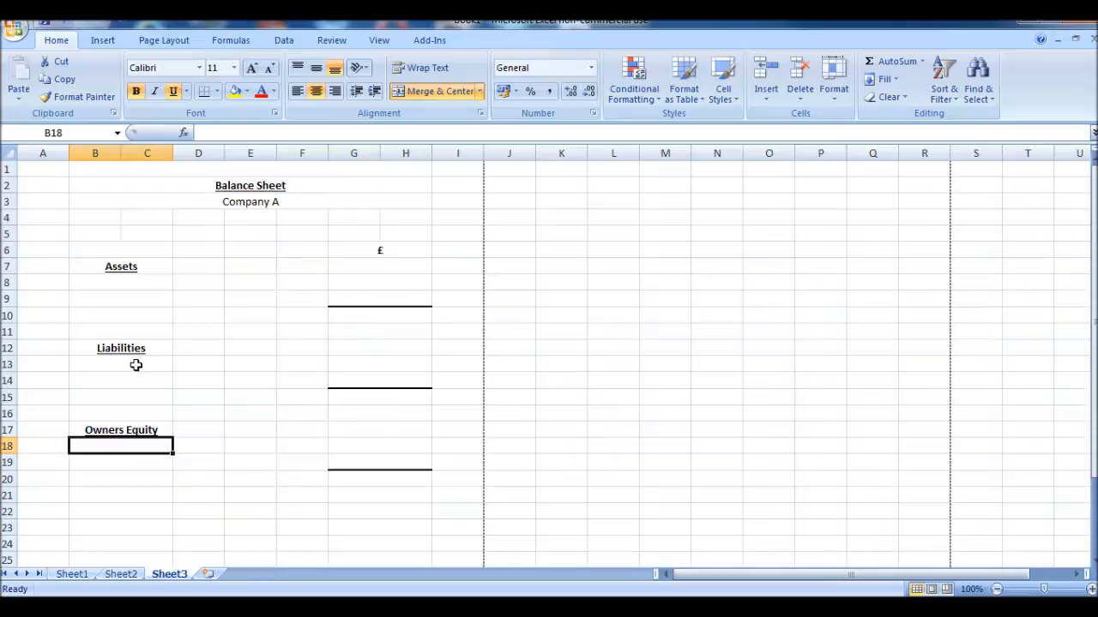
mouse_move(172, 245)
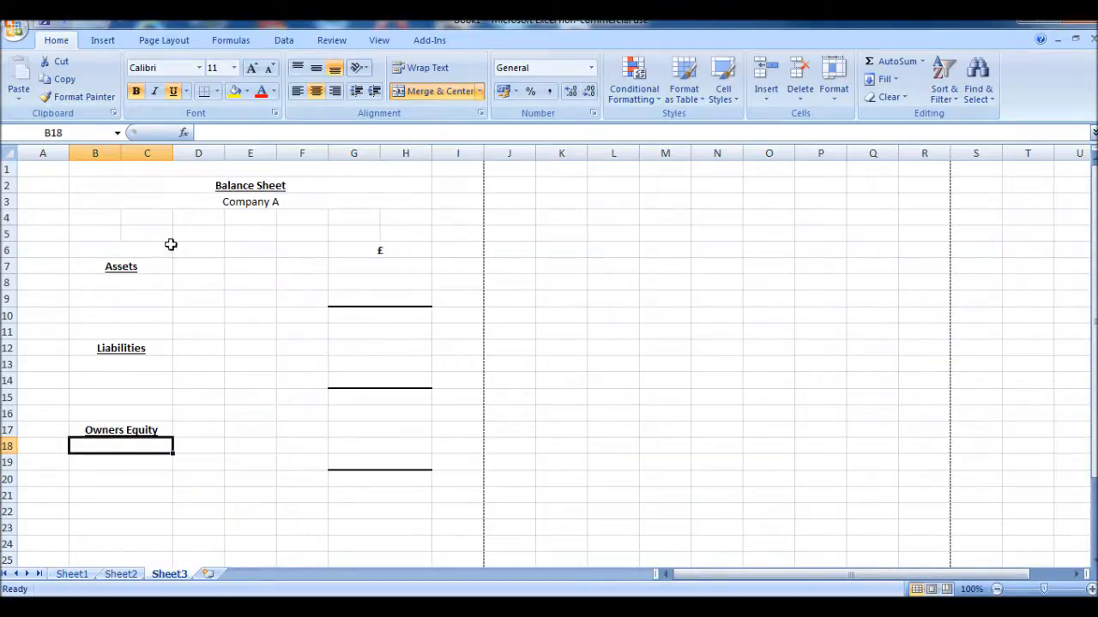
mouse_move(109, 412)
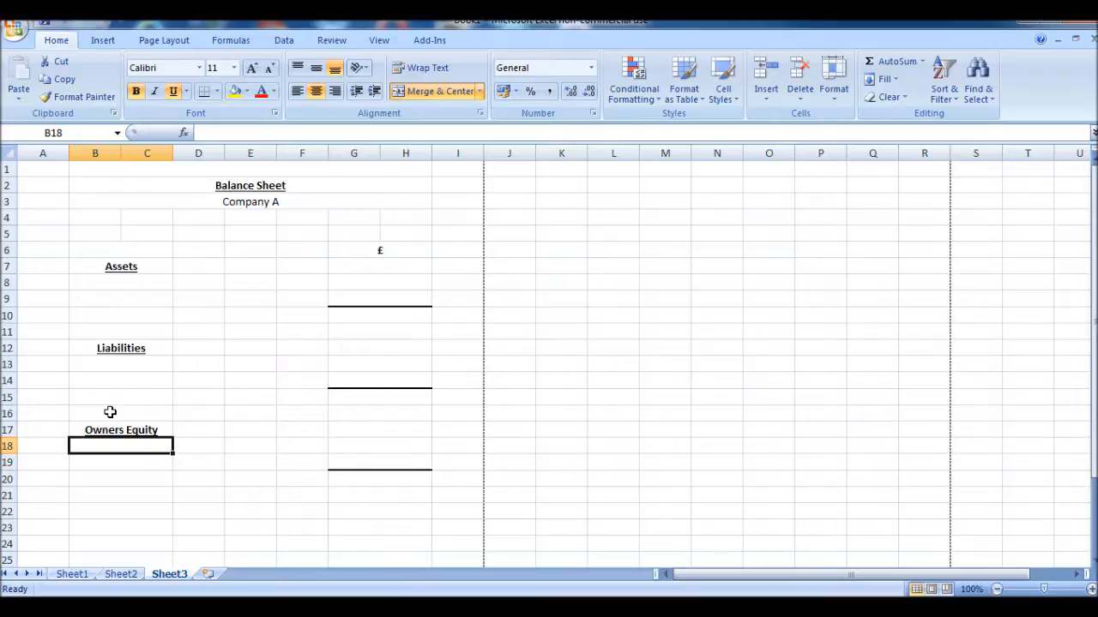
mouse_move(131, 414)
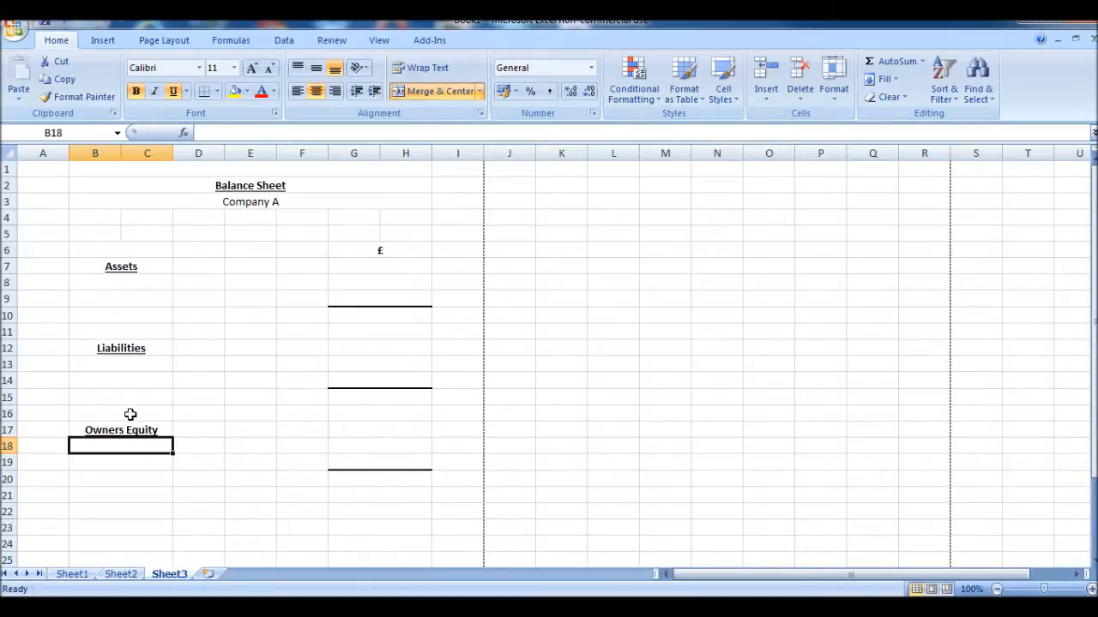
mouse_move(381, 316)
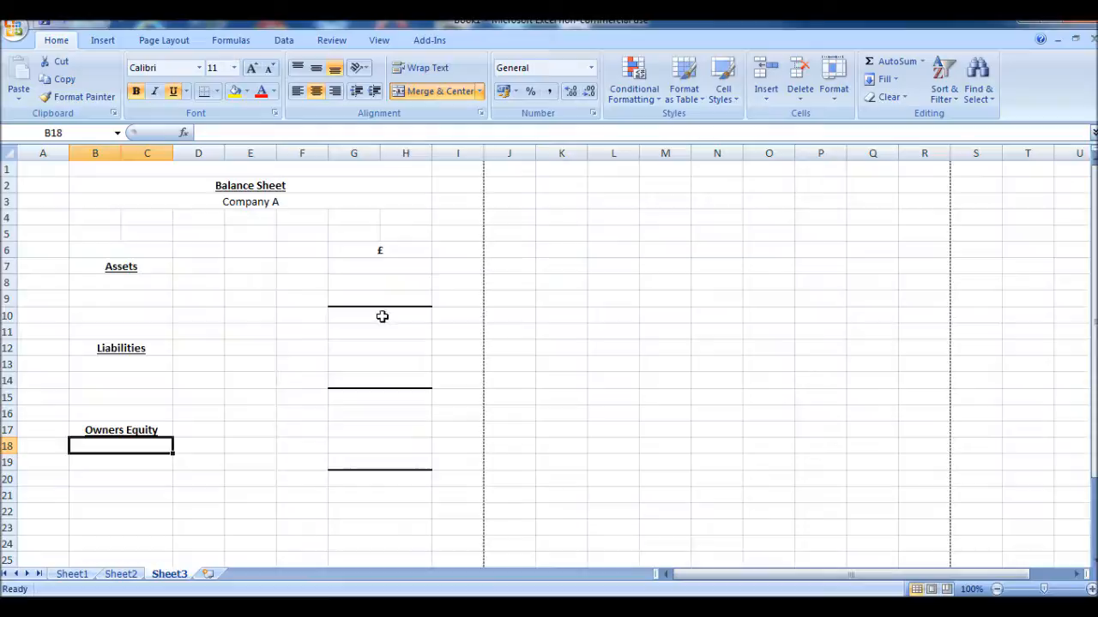
mouse_move(155, 281)
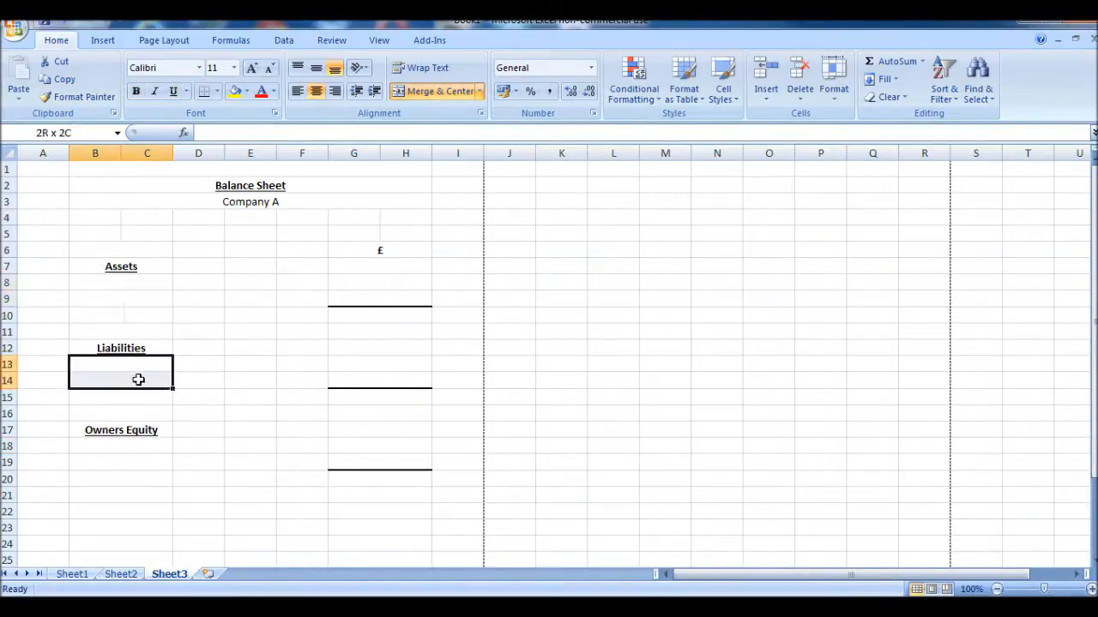
left_click(120, 470)
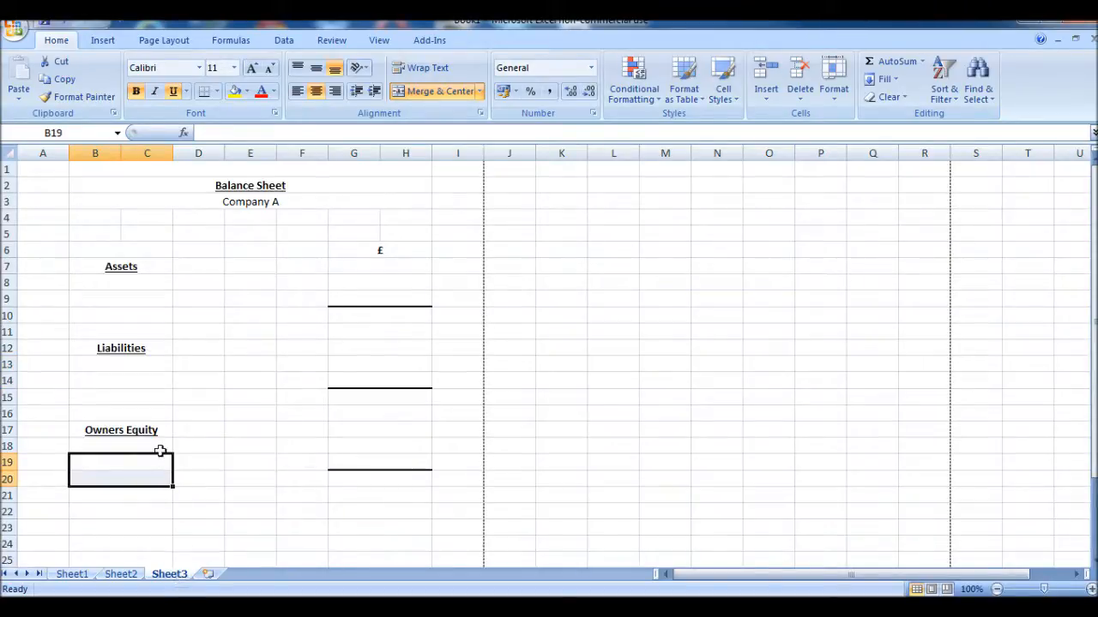
left_click(94, 281)
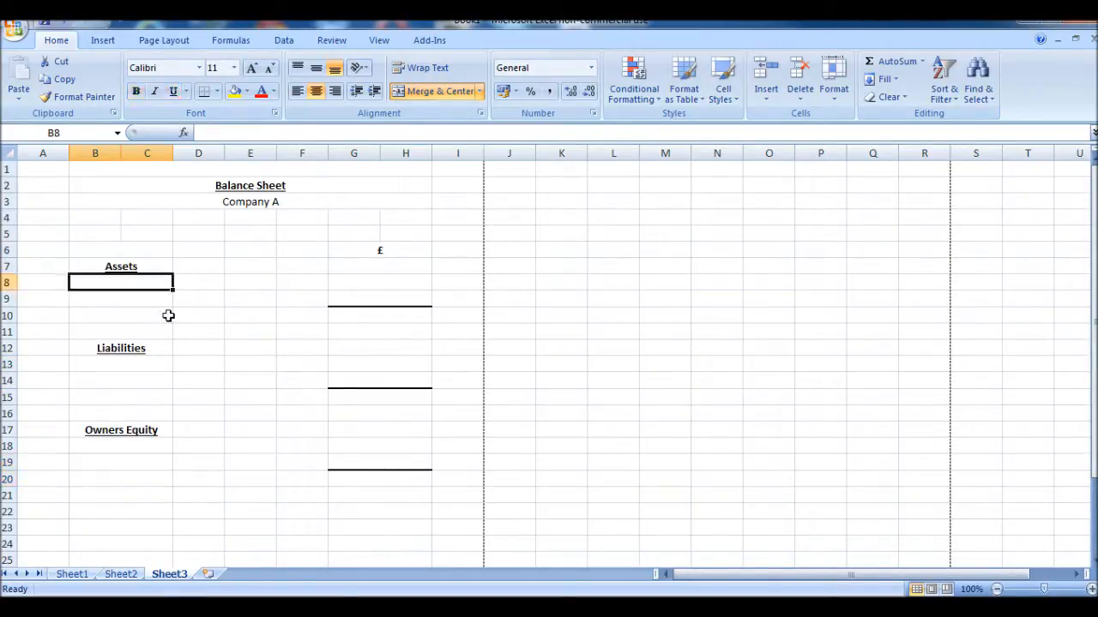
mouse_move(409, 498)
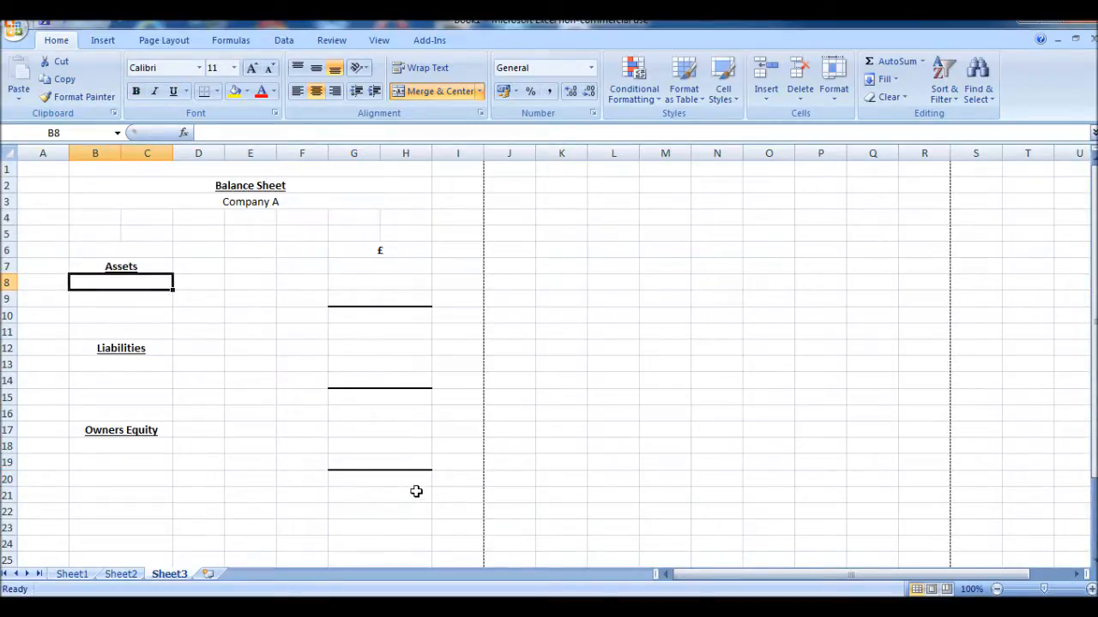
mouse_move(206, 309)
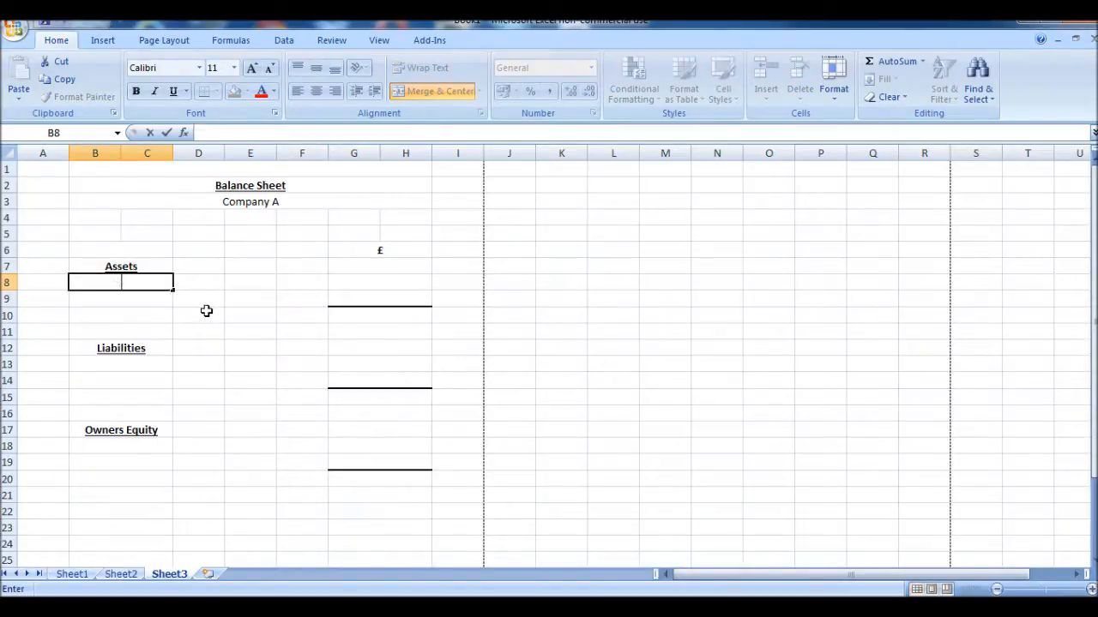
- Enter Bank Account as the first asset with a value of 1000
type("bA")
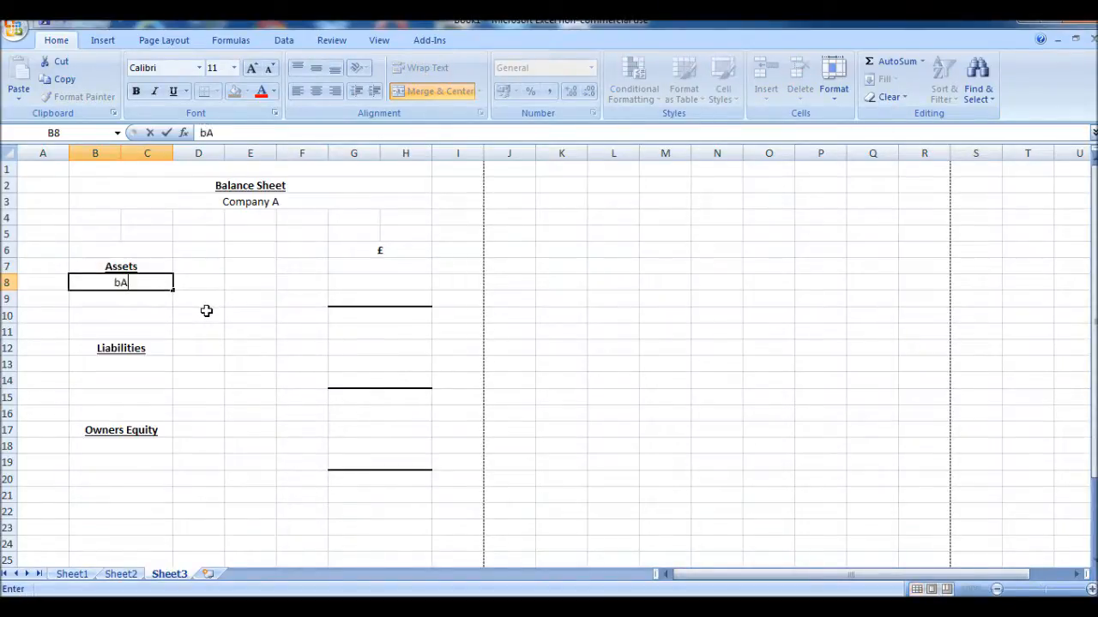
key("Backspace")
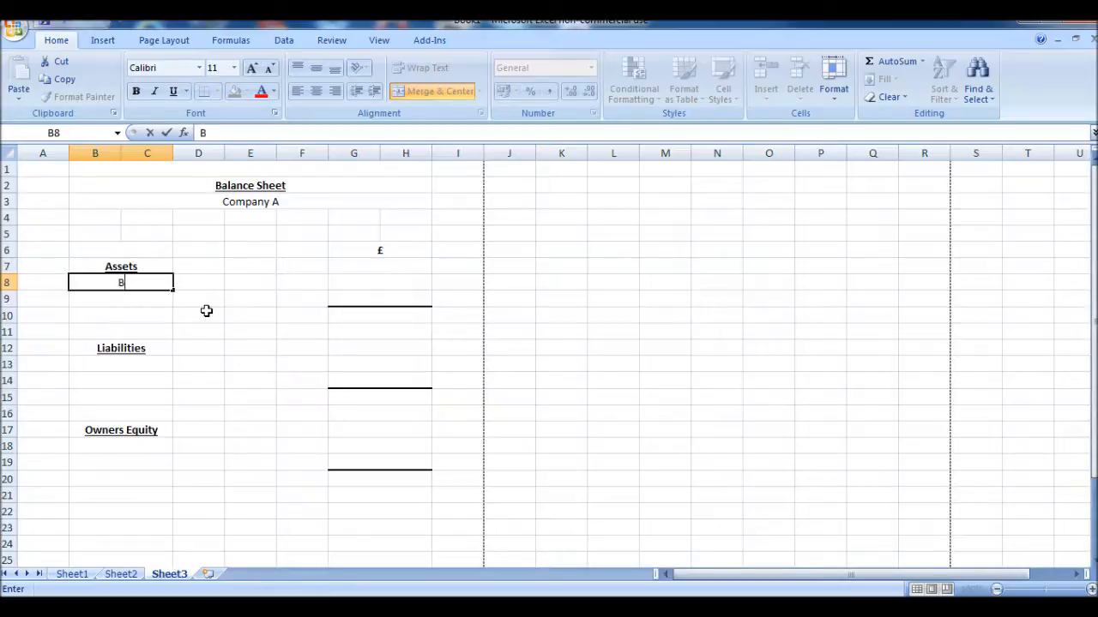
type("ank")
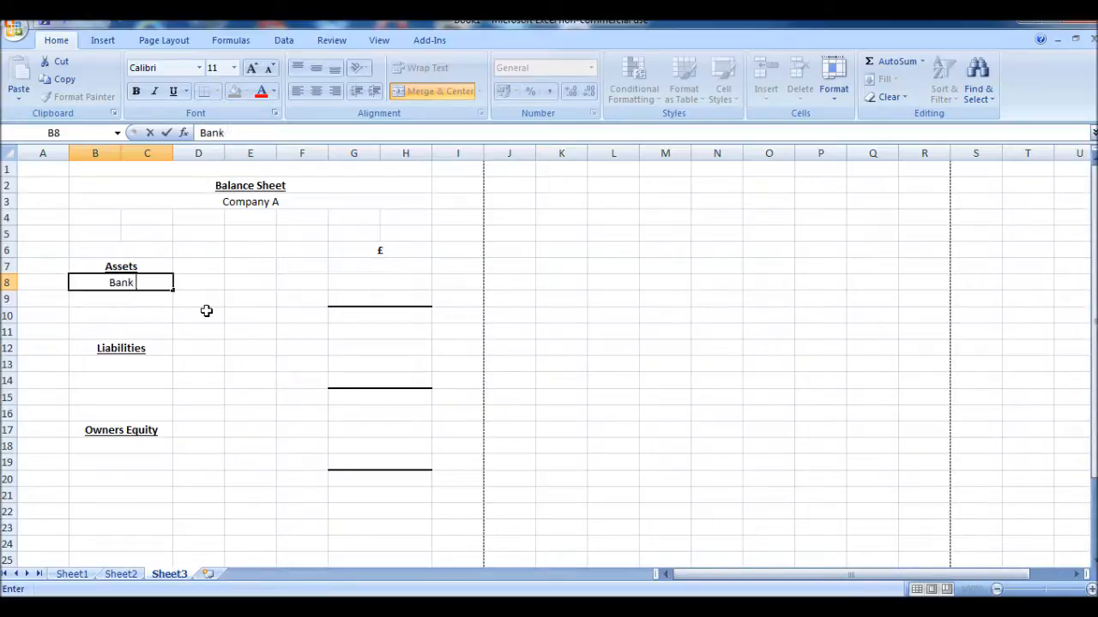
key("Return")
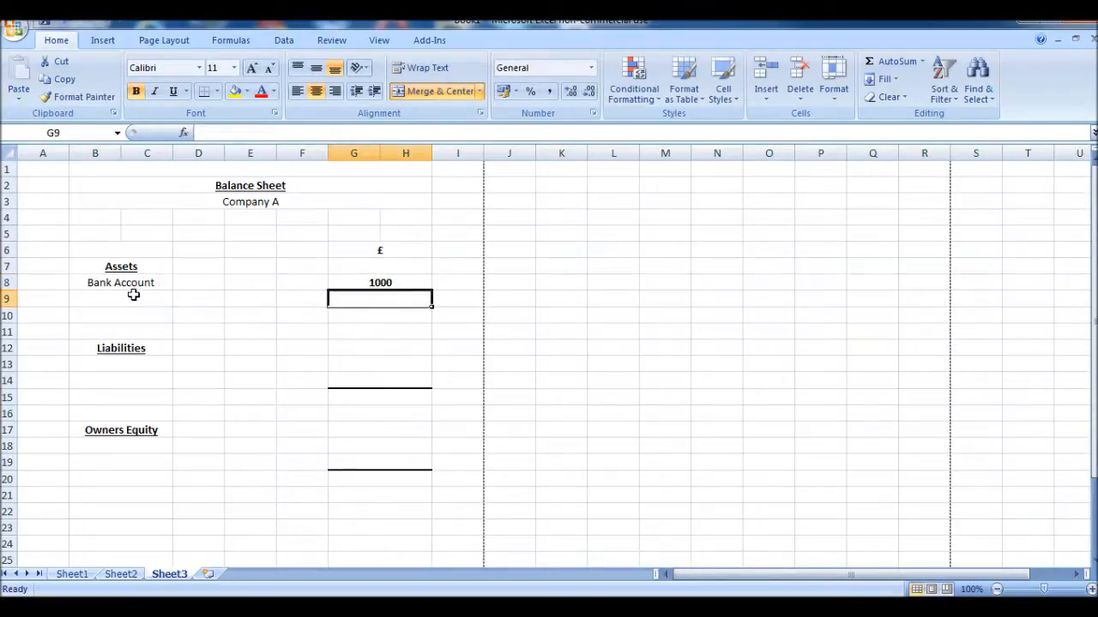
- Enter Stock as the second asset at 500, giving an Assets total of 1500
type("St")
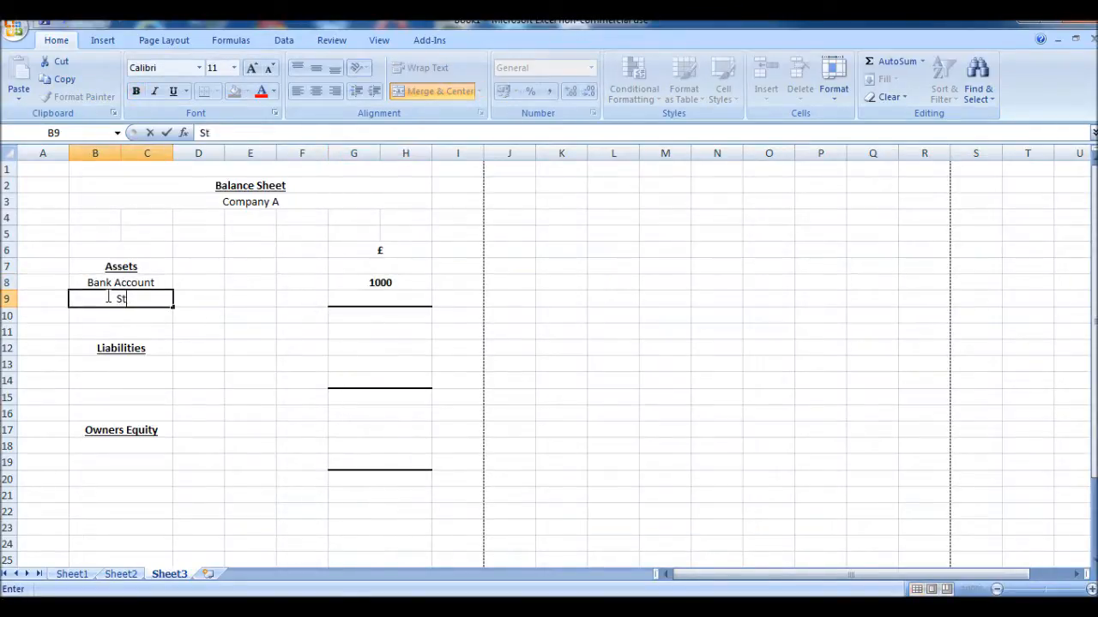
type("ockqqq")
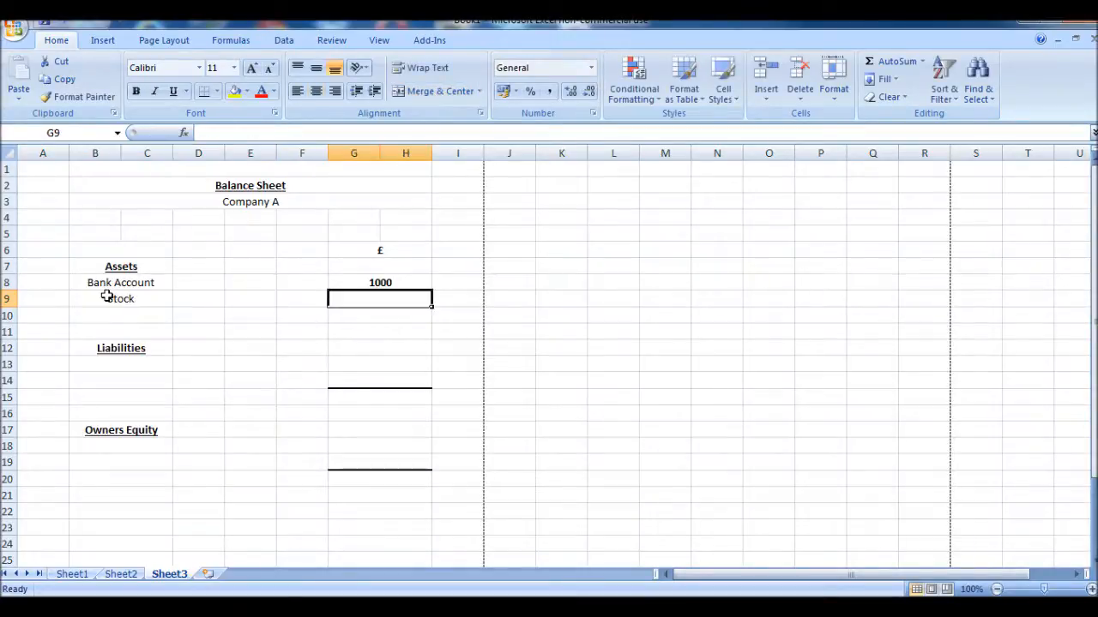
type("500")
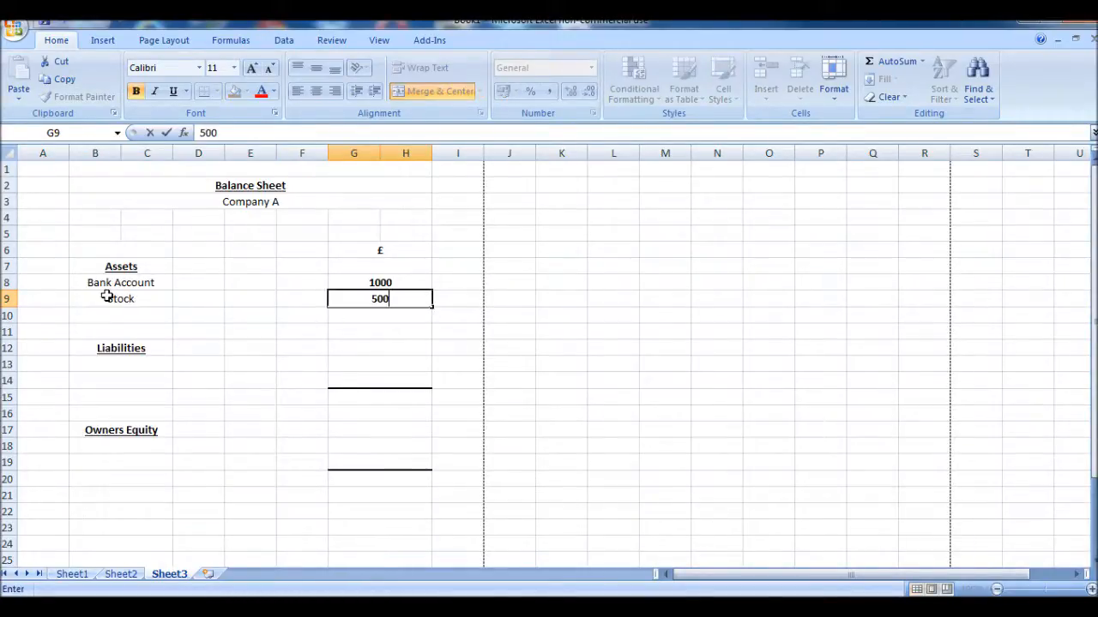
key("Return")
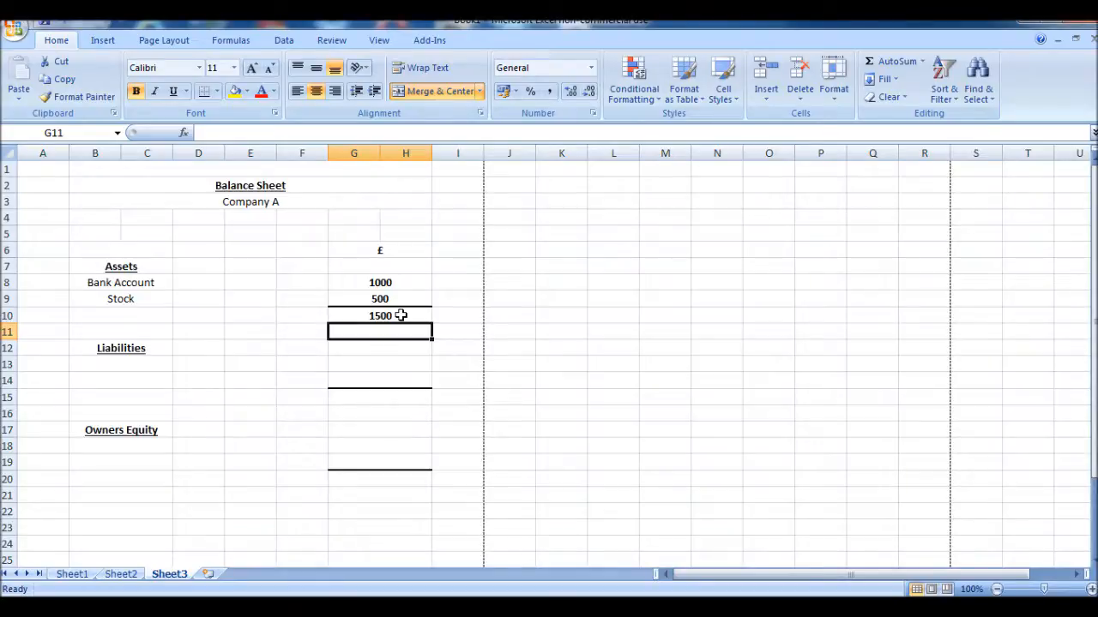
left_click(120, 363)
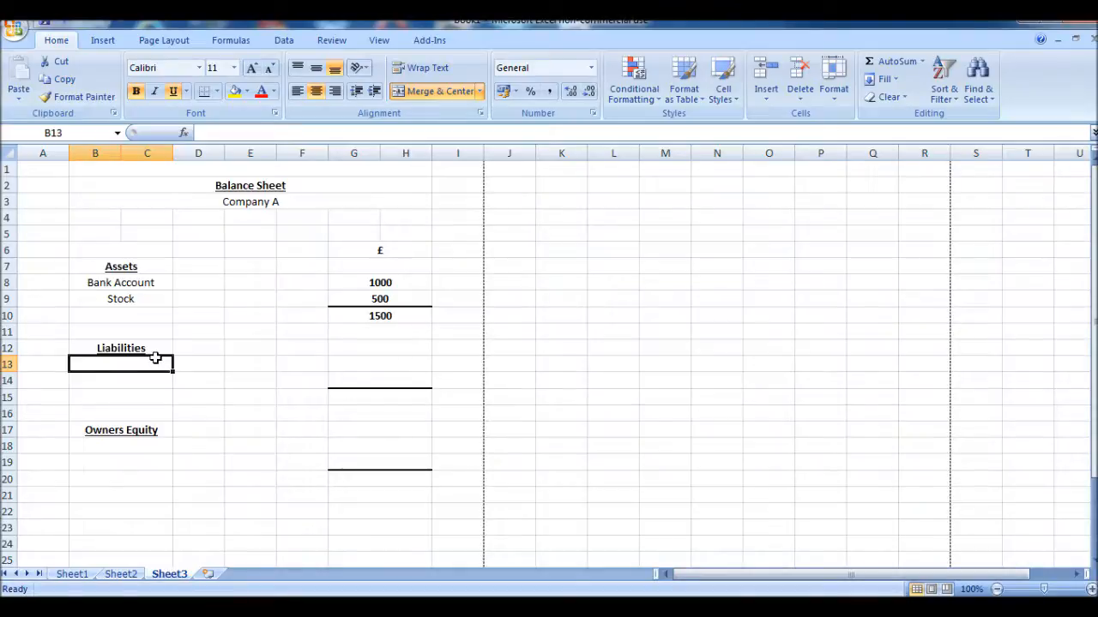
mouse_move(168, 377)
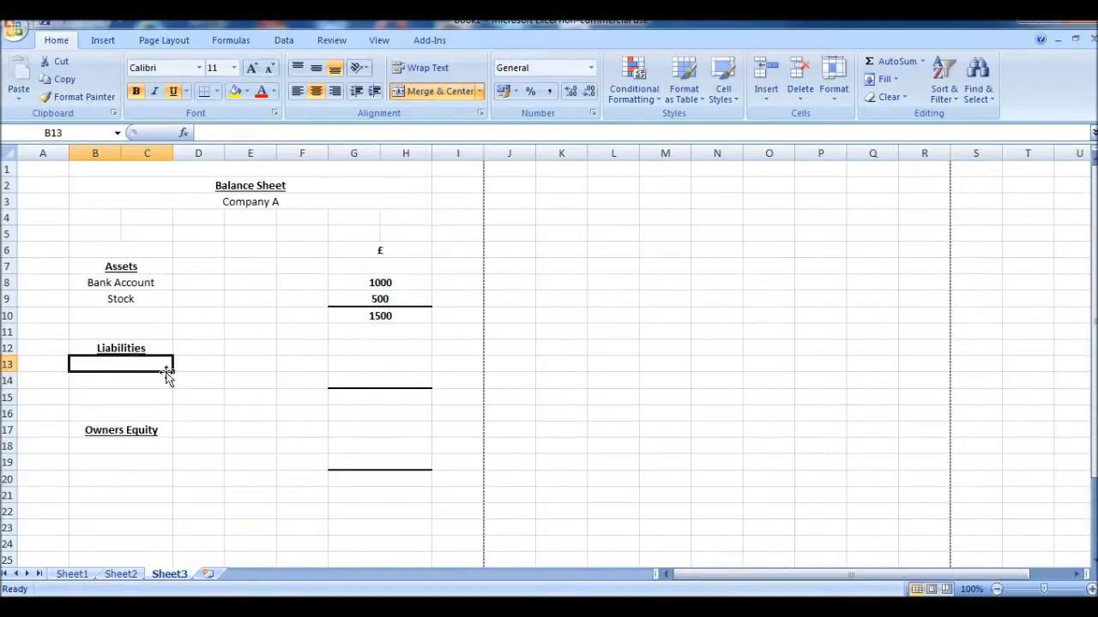
- Enter Business Loan 1000 under Liabilities and Capital 500 under Owners Equity
type("Business Loan")
left_click(379, 364)
type("1000")
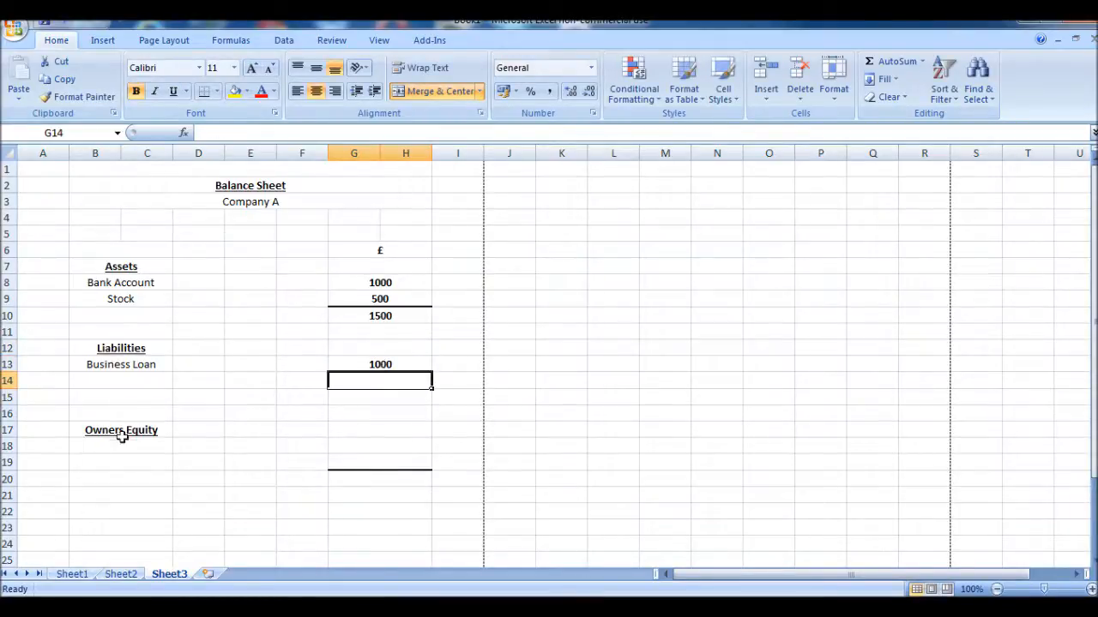
left_click(120, 464)
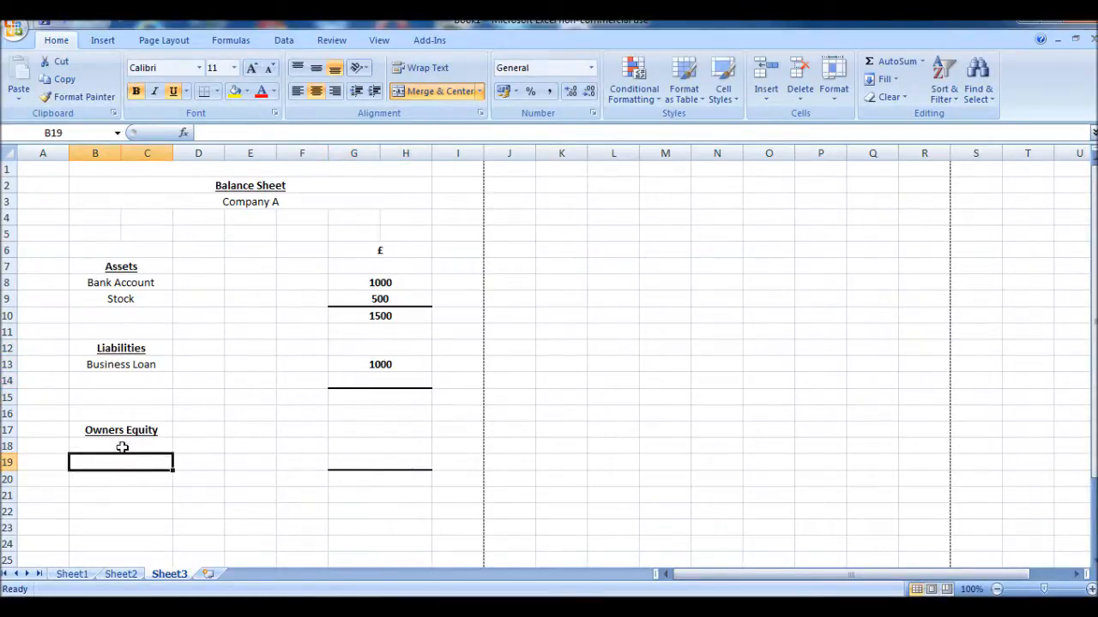
type("Ca")
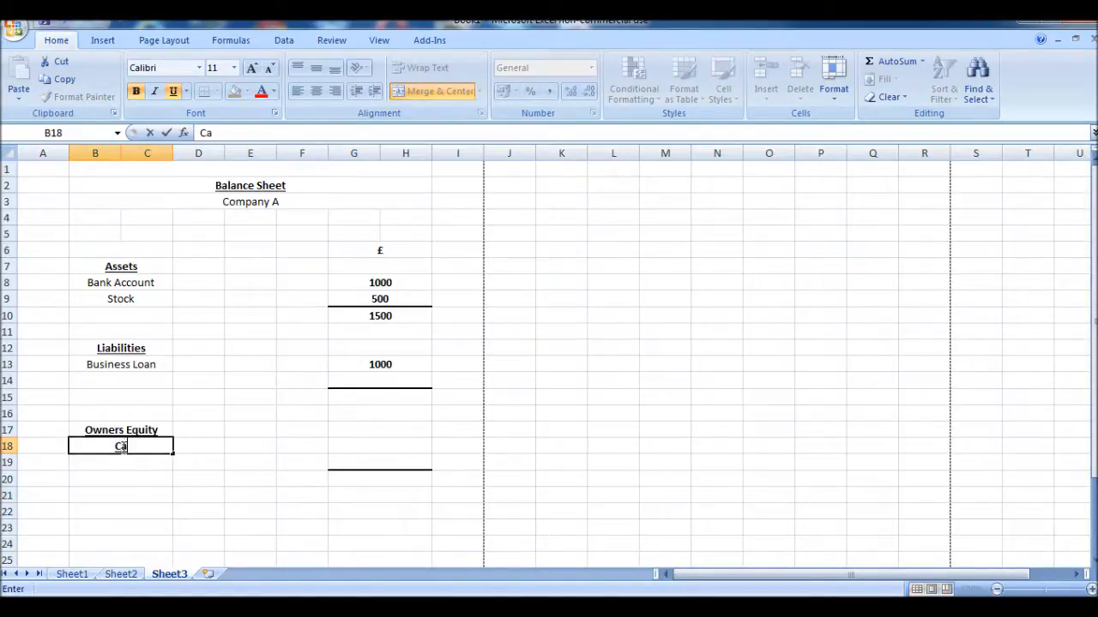
type("pital")
left_click(379, 446)
type("500")
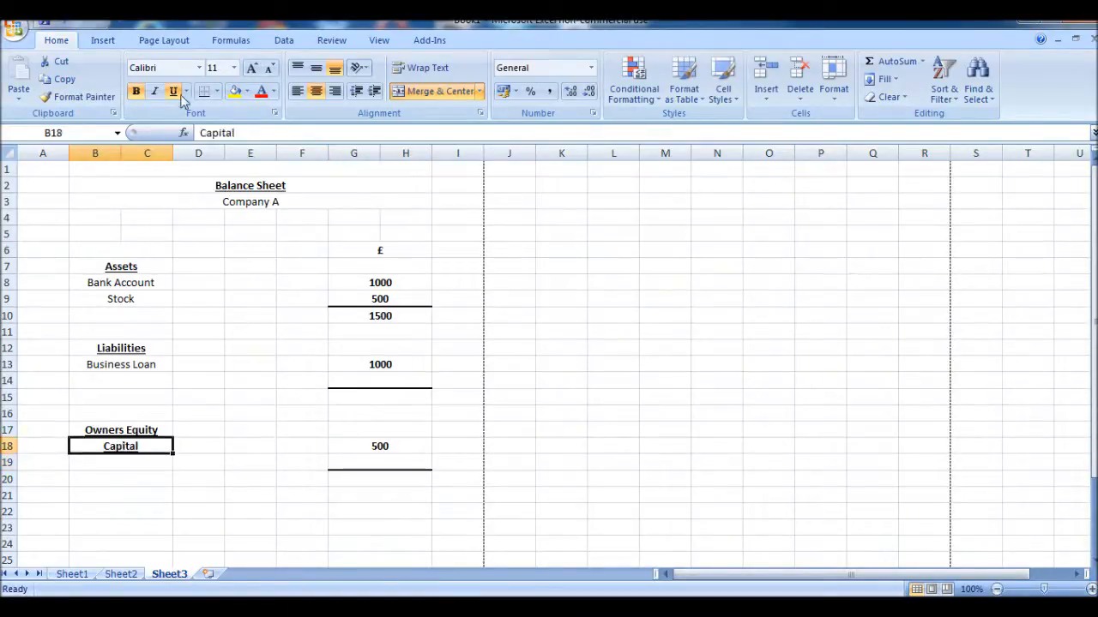
- Enter the Liabilities total of 1000 and the Owners Equity total of 500
left_click(250, 299)
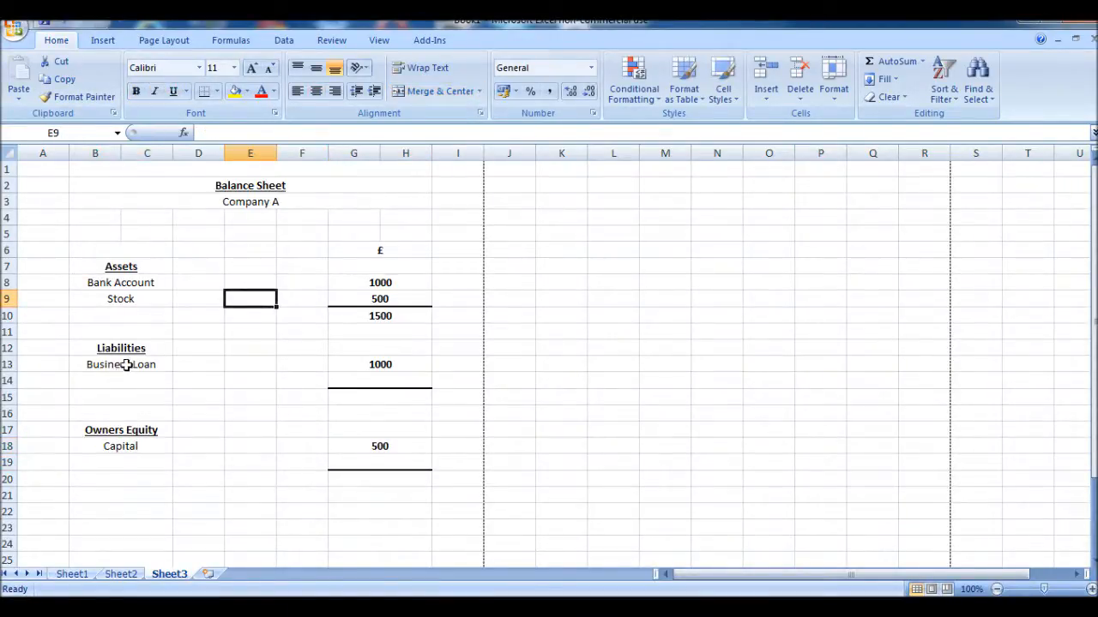
left_click(381, 396)
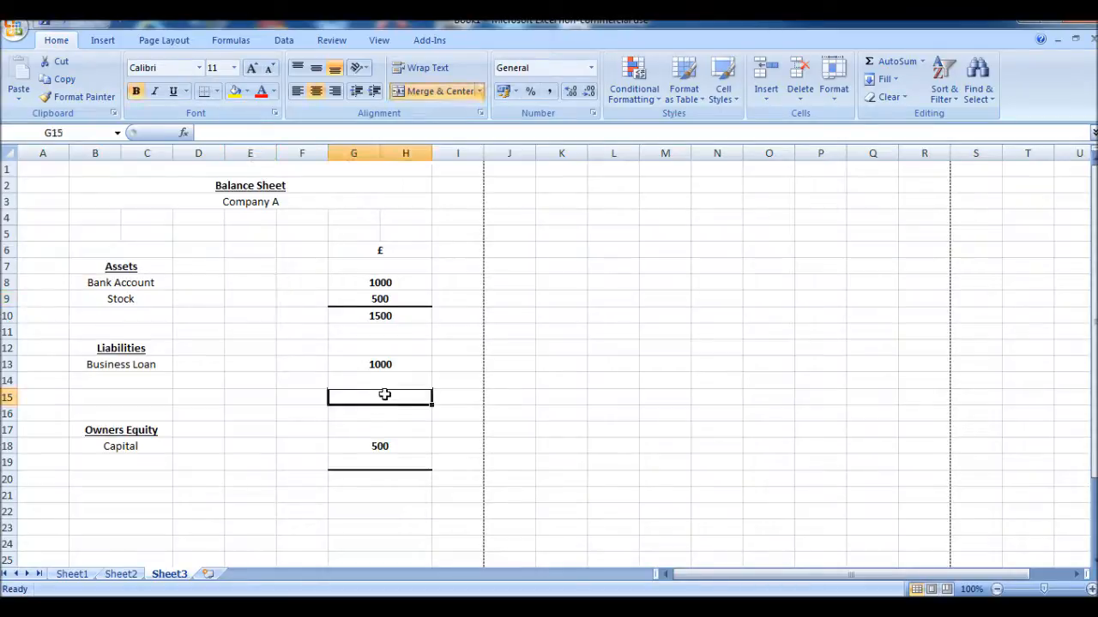
type("1000")
left_click(380, 478)
type("500")
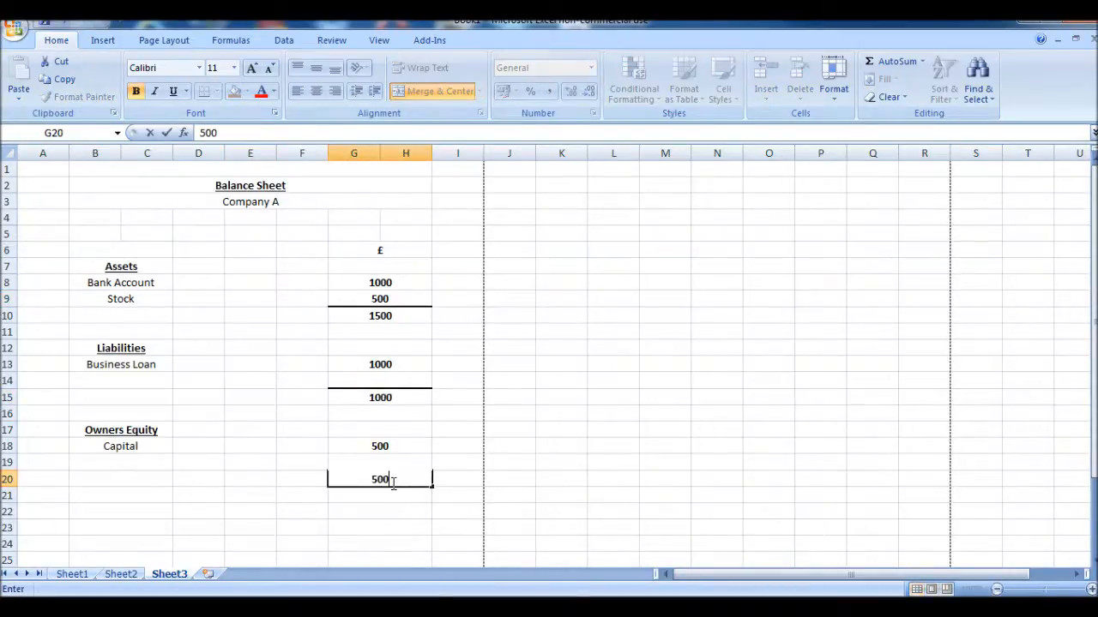
left_click(353, 281)
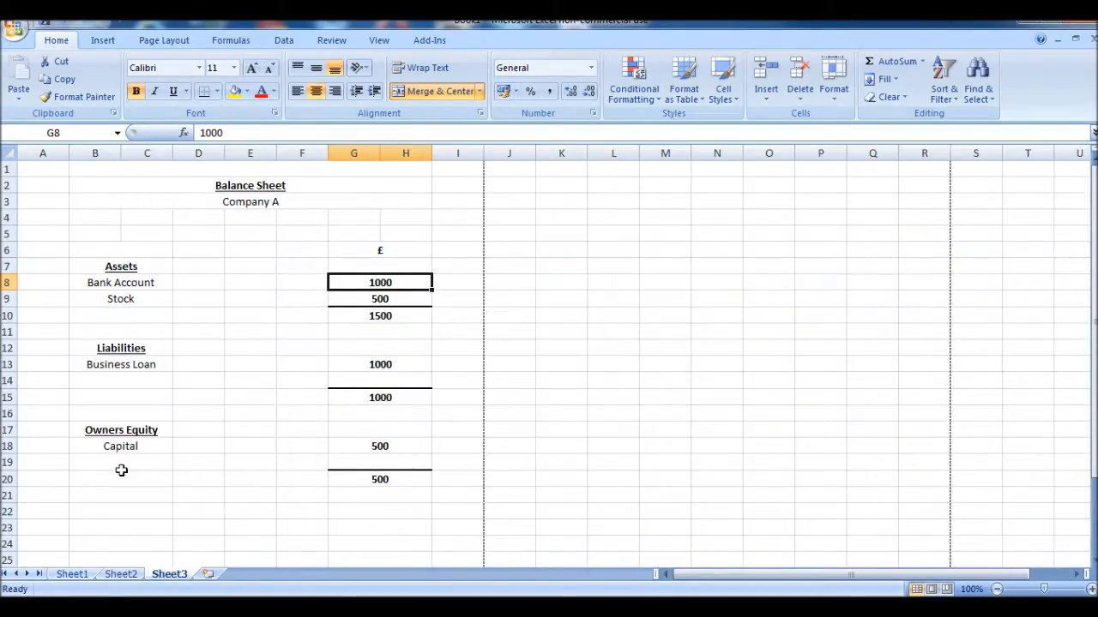
mouse_move(274, 490)
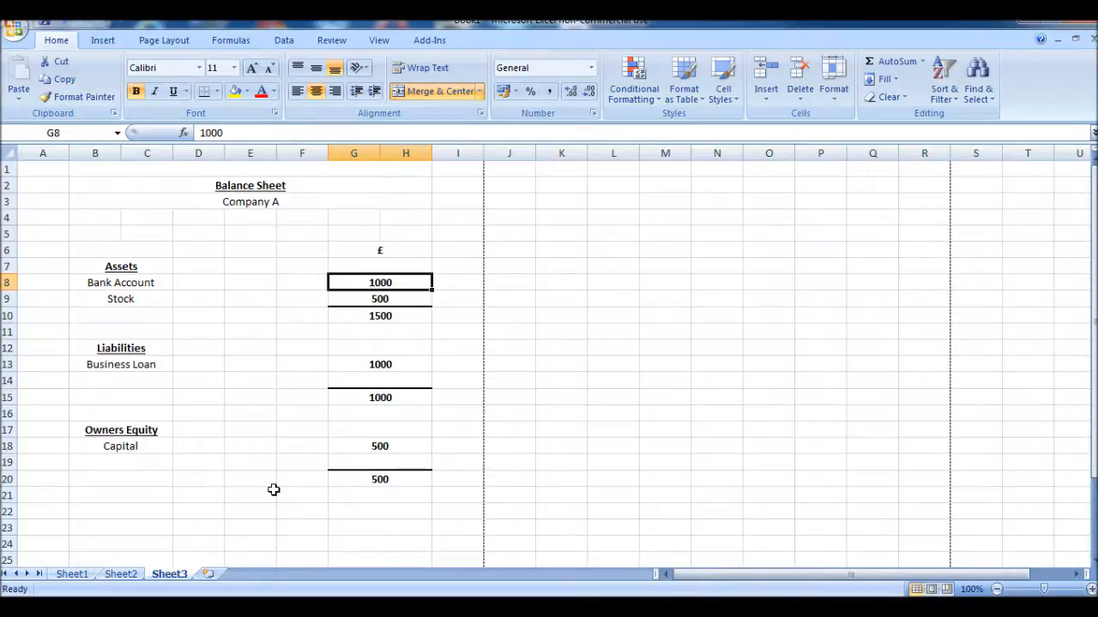